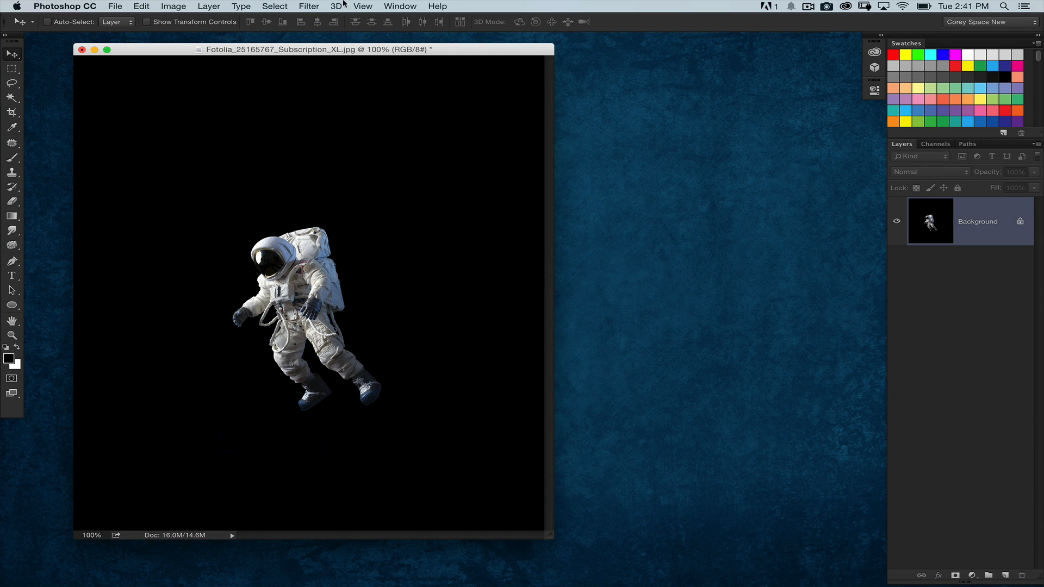
- Launch the ParticleShop filter on the astronaut photo from Photoshop's Filter menu
{"action": "left_click", "coordinate": [309, 6]}
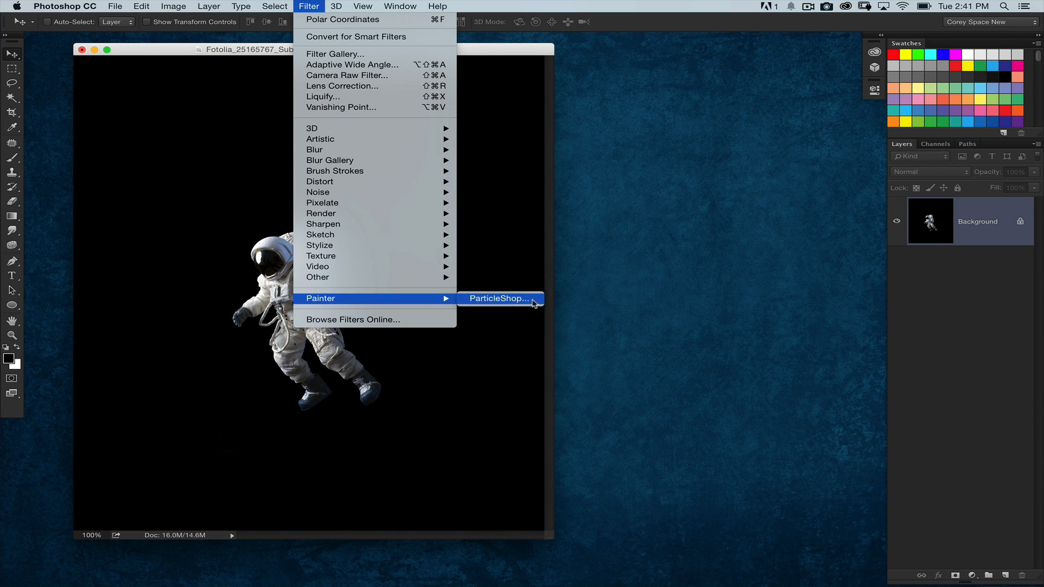
{"action": "left_click", "coordinate": [498, 299]}
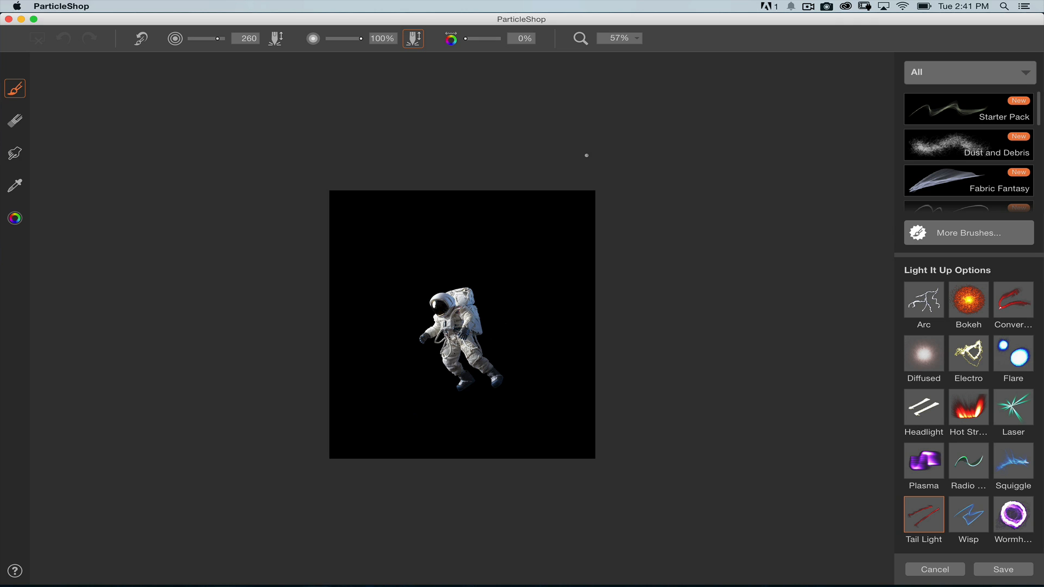
- View the astronaut at actual size and browse the brush packs for Spaced Out's Star Field
{"action": "left_click", "coordinate": [615, 38]}
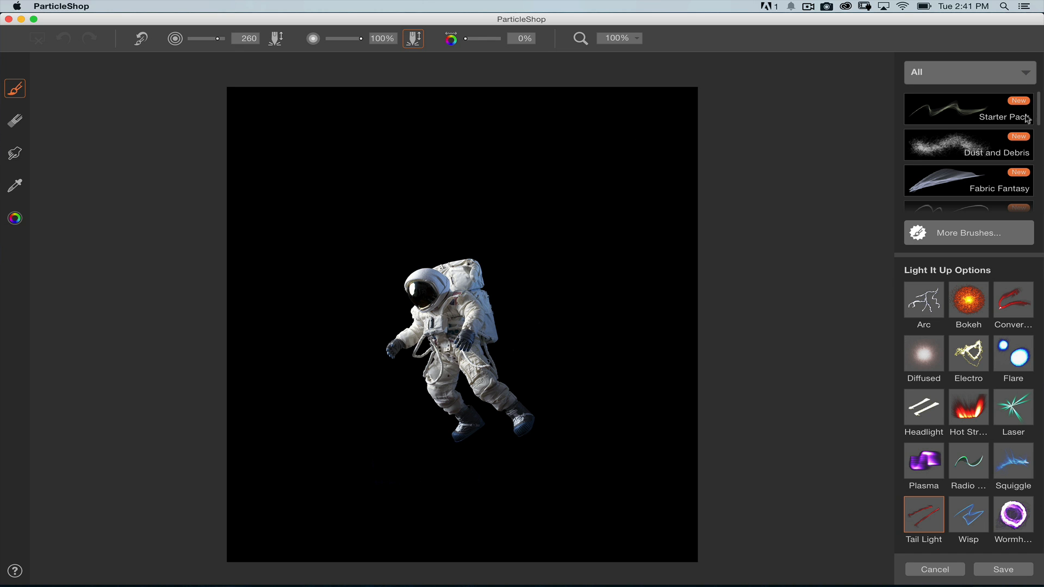
{"action": "scroll", "scroll_direction": "down", "scroll_amount": 3}
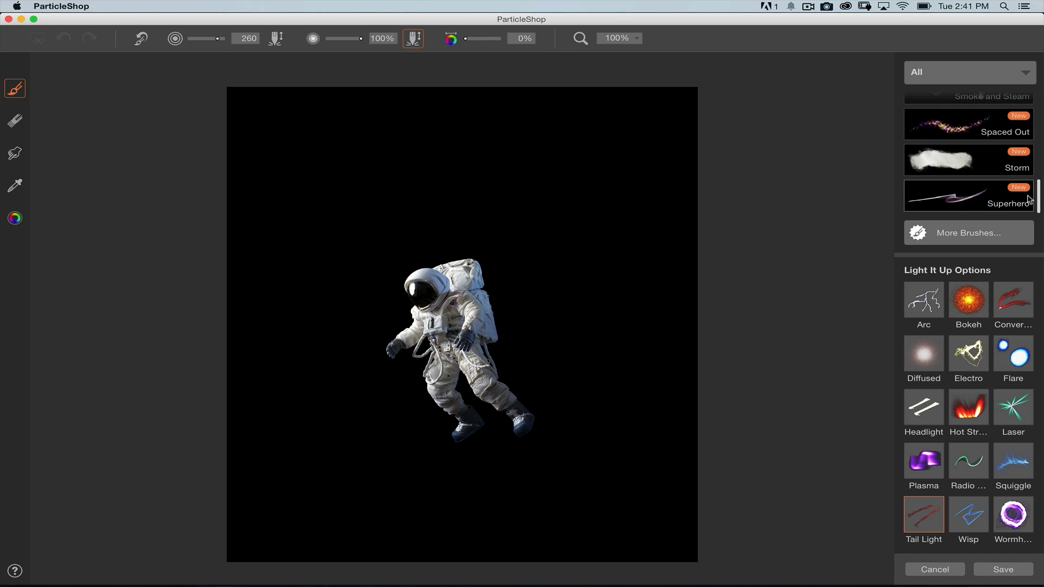
{"action": "left_click", "coordinate": [968, 109]}
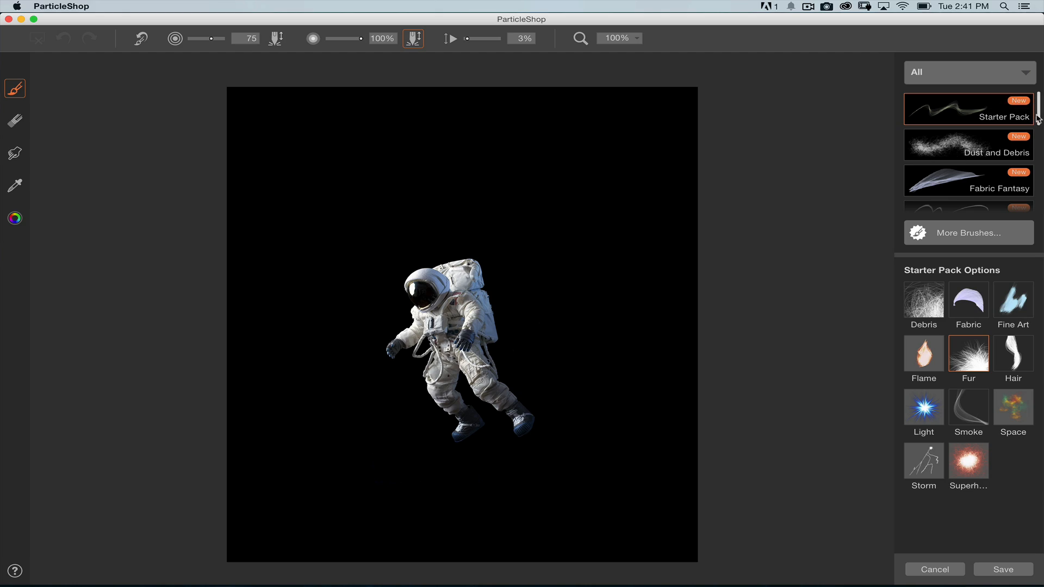
{"action": "scroll", "scroll_direction": "down", "scroll_amount": 3}
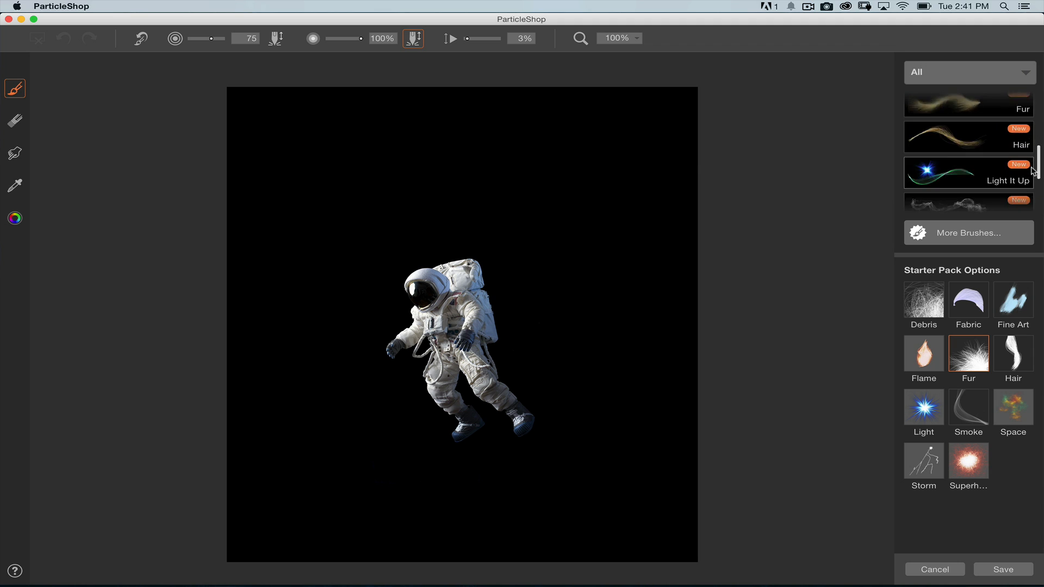
{"action": "scroll", "scroll_direction": "down", "scroll_amount": 3}
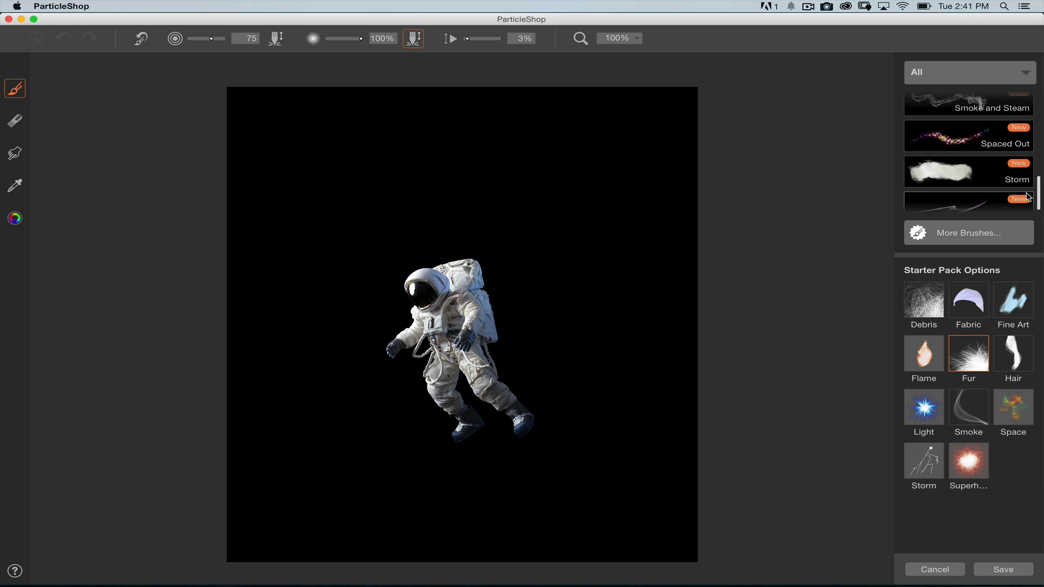
{"action": "scroll", "scroll_direction": "up", "scroll_amount": 3}
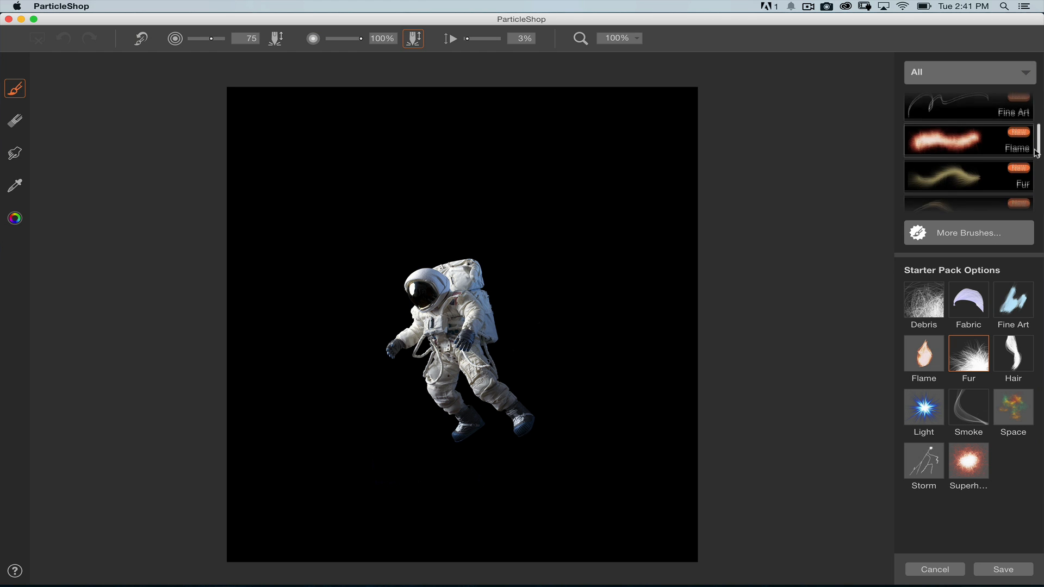
{"action": "scroll", "scroll_direction": "down", "scroll_amount": 3}
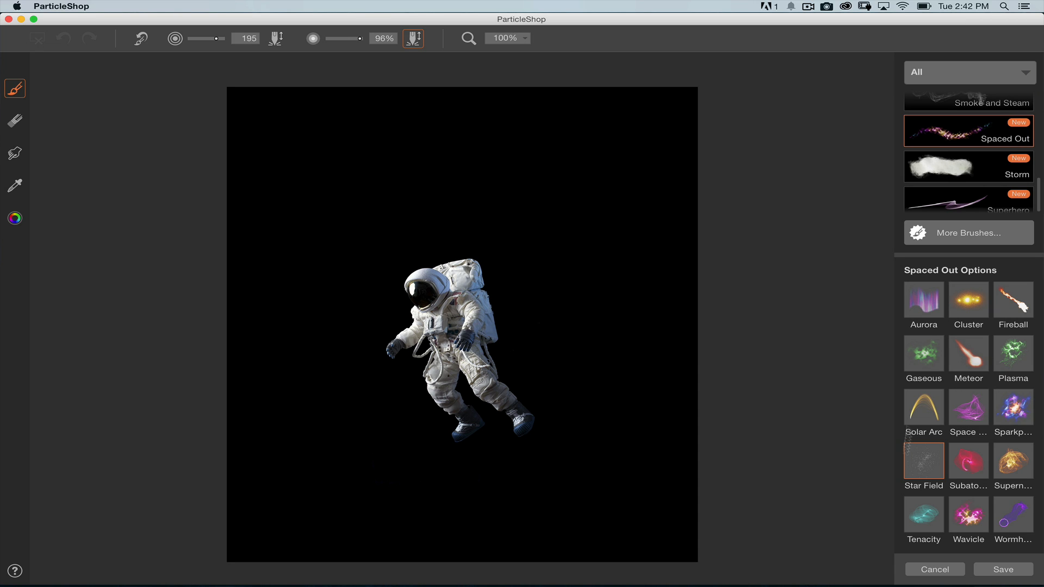
{"action": "mouse_move", "coordinate": [933, 466]}
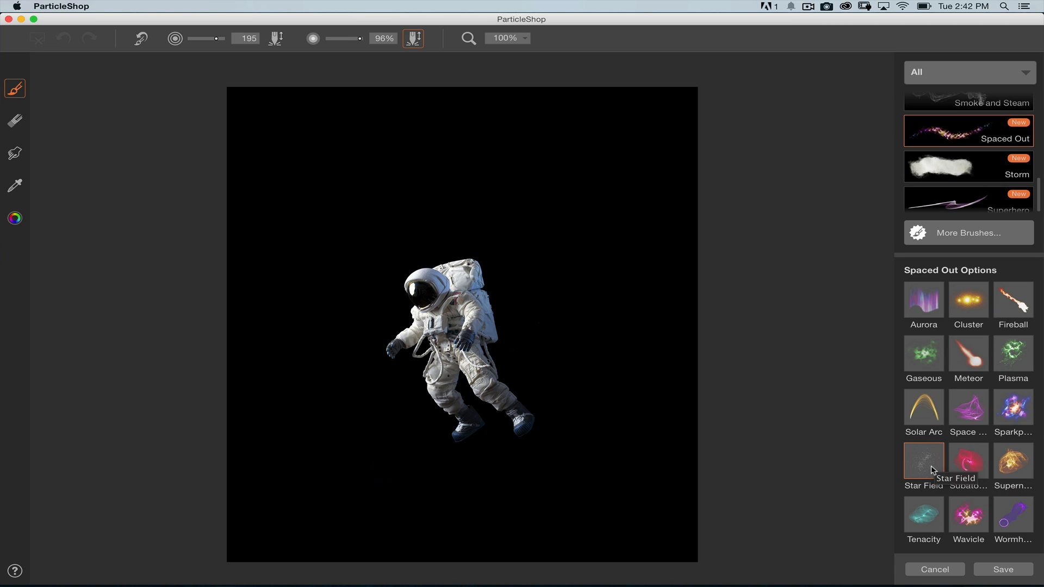
{"action": "mouse_move", "coordinate": [930, 472]}
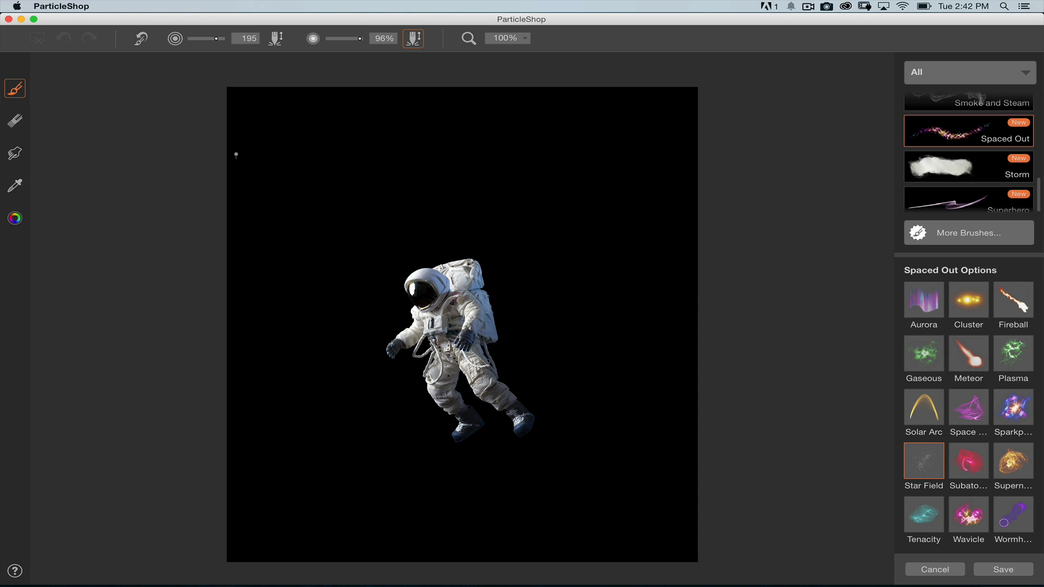
{"action": "mouse_move", "coordinate": [175, 38]}
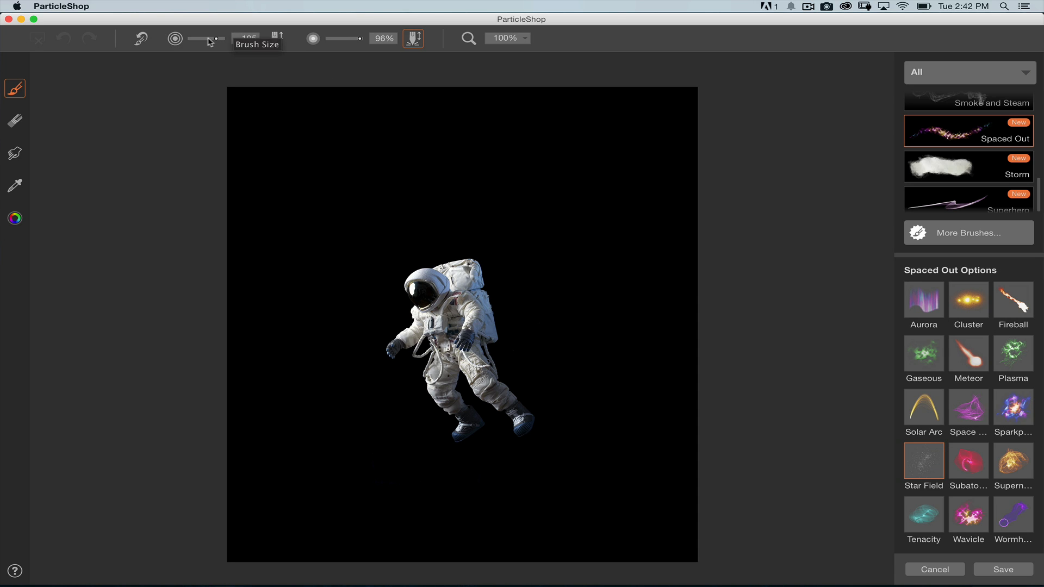
{"action": "mouse_move", "coordinate": [343, 42]}
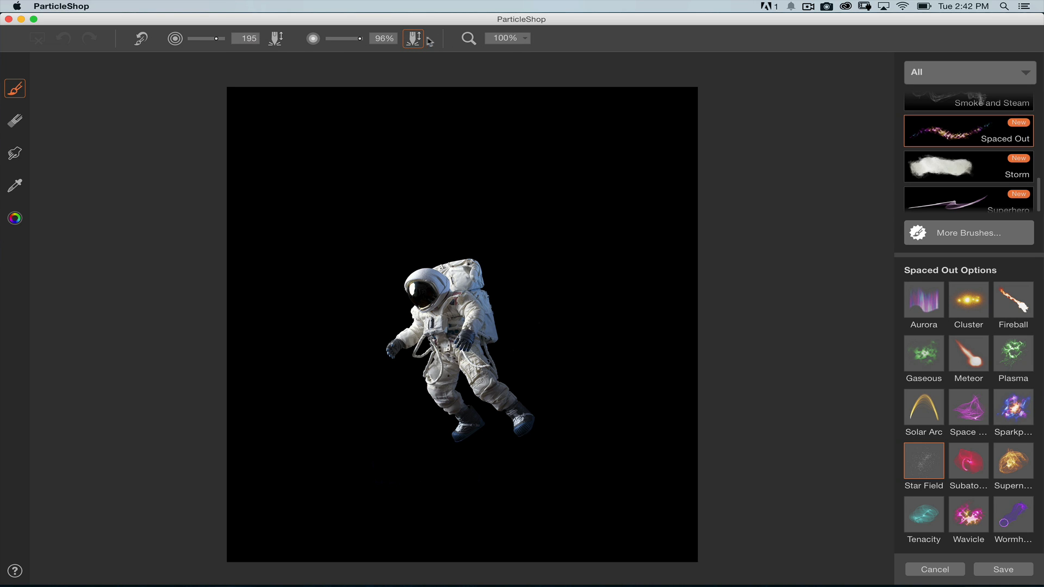
{"action": "mouse_move", "coordinate": [413, 38]}
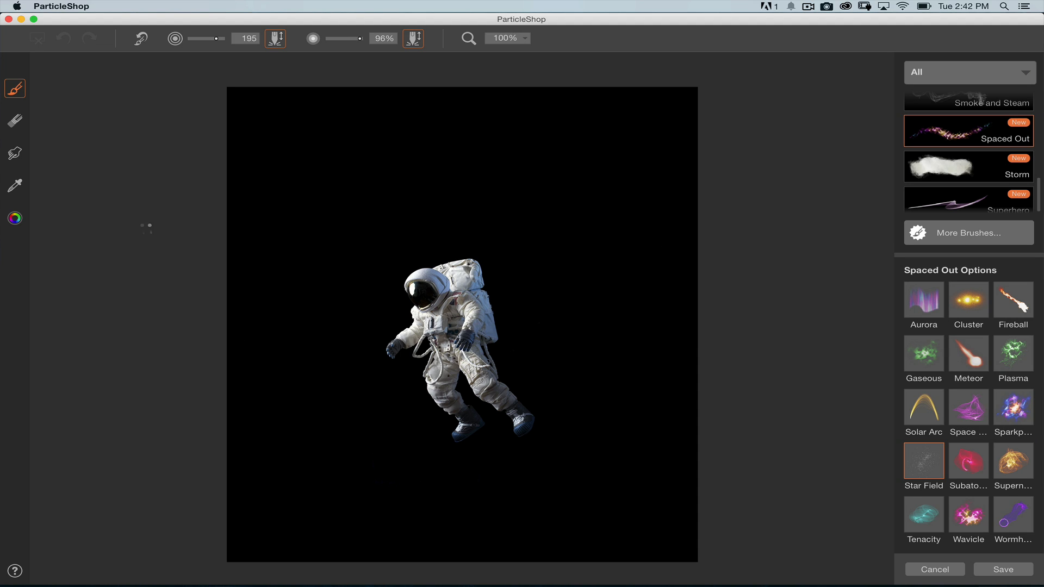
- Begin painting Star Field stars across the astronaut's black background
{"action": "left_click", "coordinate": [14, 218]}
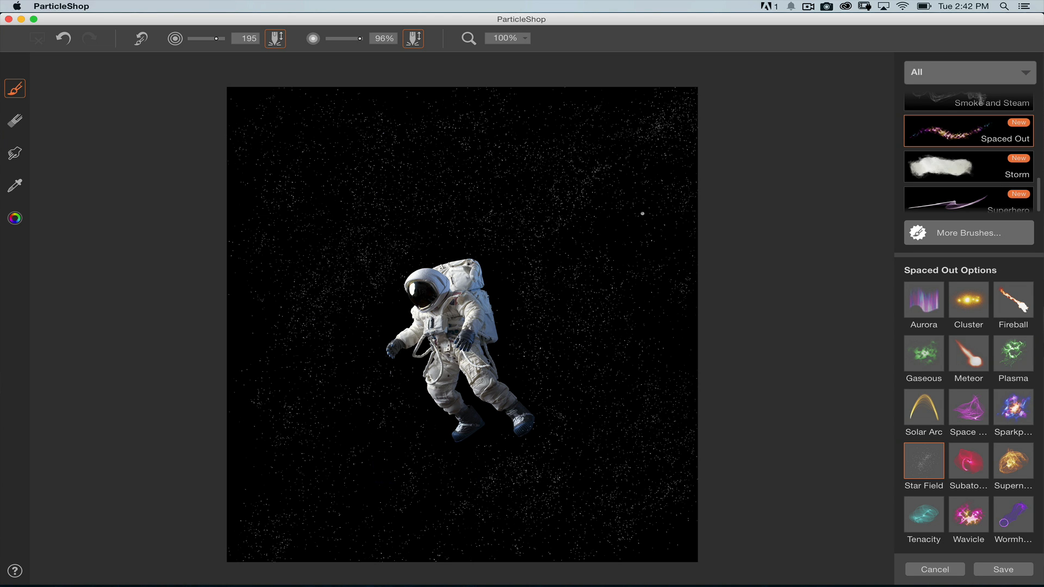
{"action": "mouse_move", "coordinate": [840, 306]}
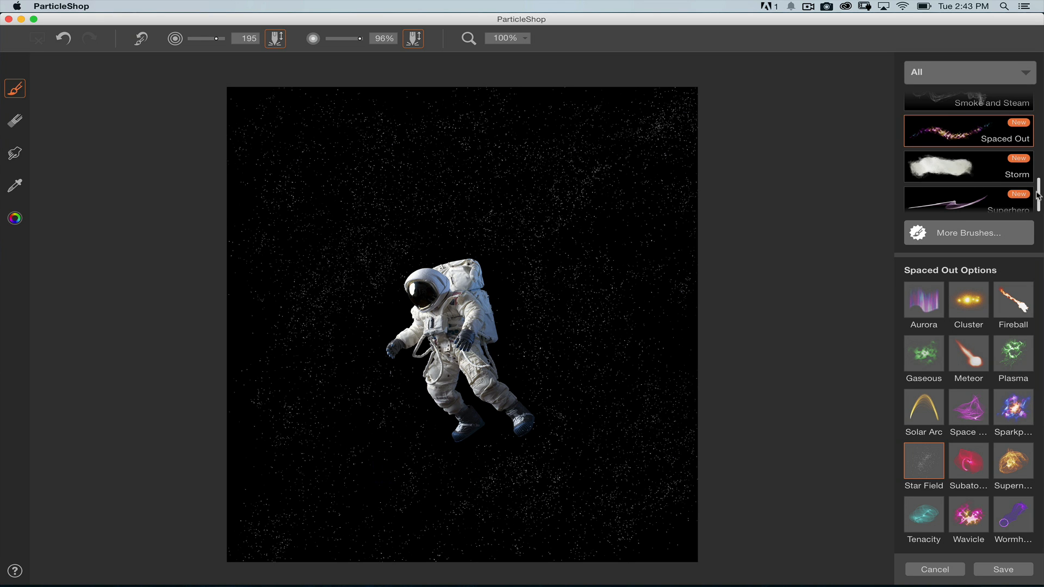
- Switch to the Light It Up brush pack
{"action": "left_click", "coordinate": [968, 146]}
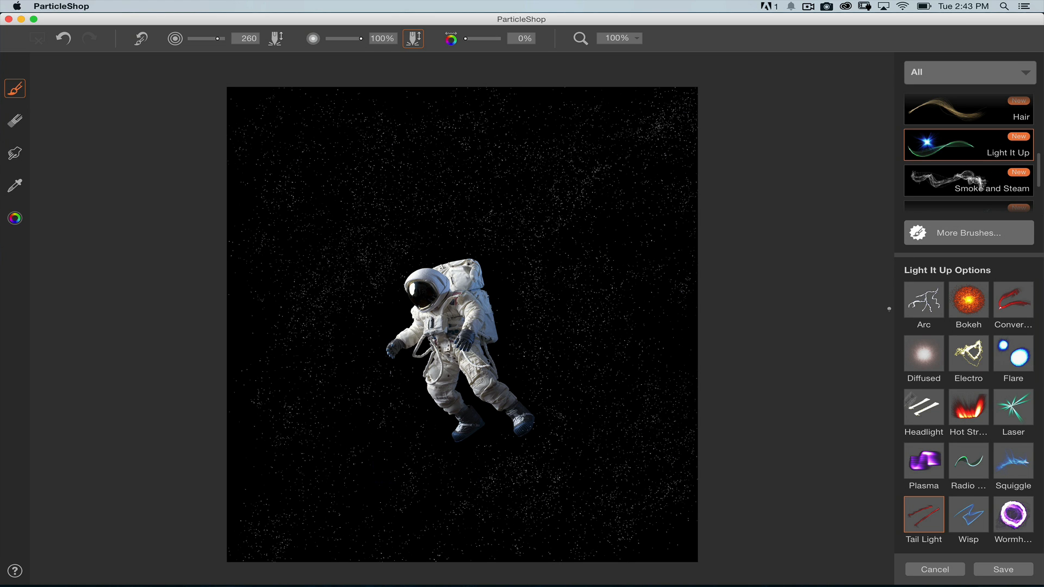
- Scroll the brush list and open the colour wheel for the Flame 1 brush
{"action": "scroll", "scroll_direction": "up", "scroll_amount": 3}
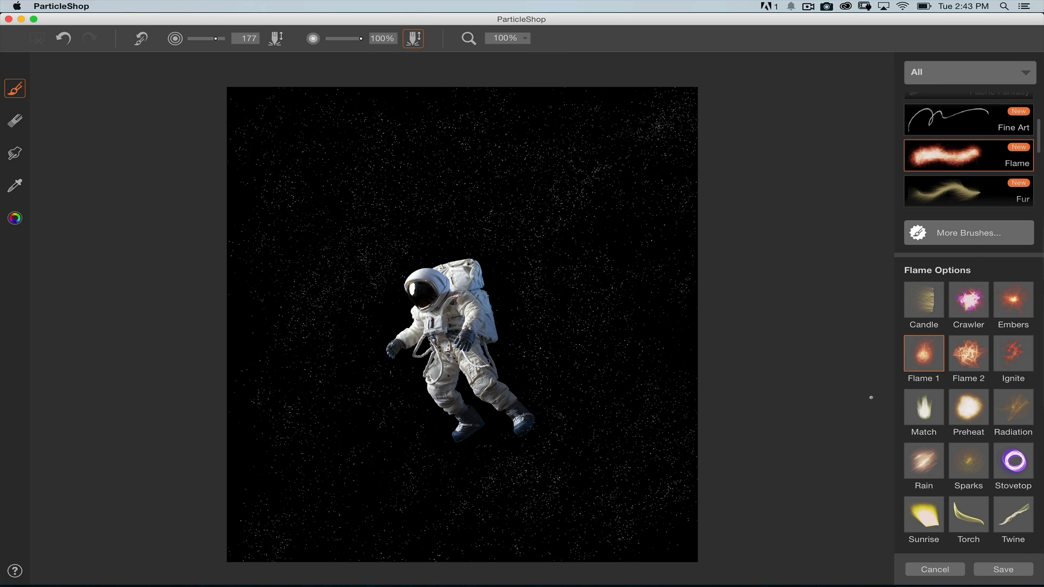
{"action": "mouse_move", "coordinate": [988, 351]}
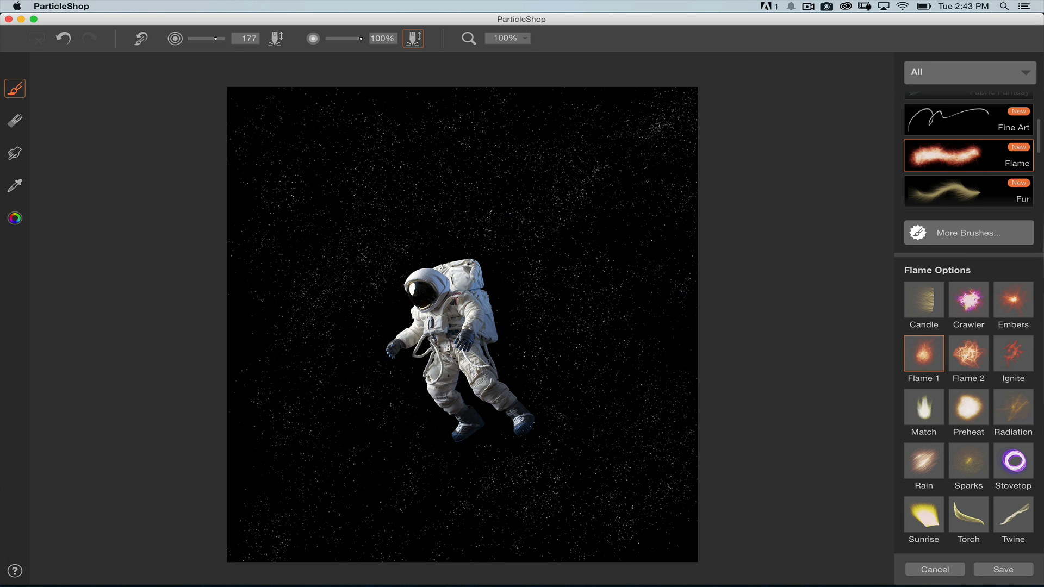
{"action": "mouse_move", "coordinate": [45, 217]}
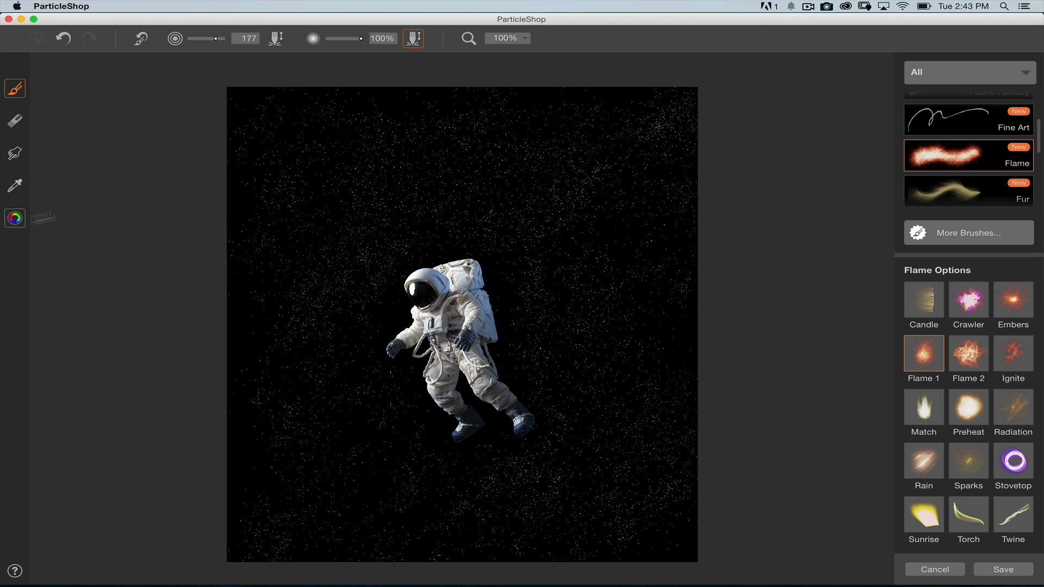
{"action": "left_click", "coordinate": [14, 217]}
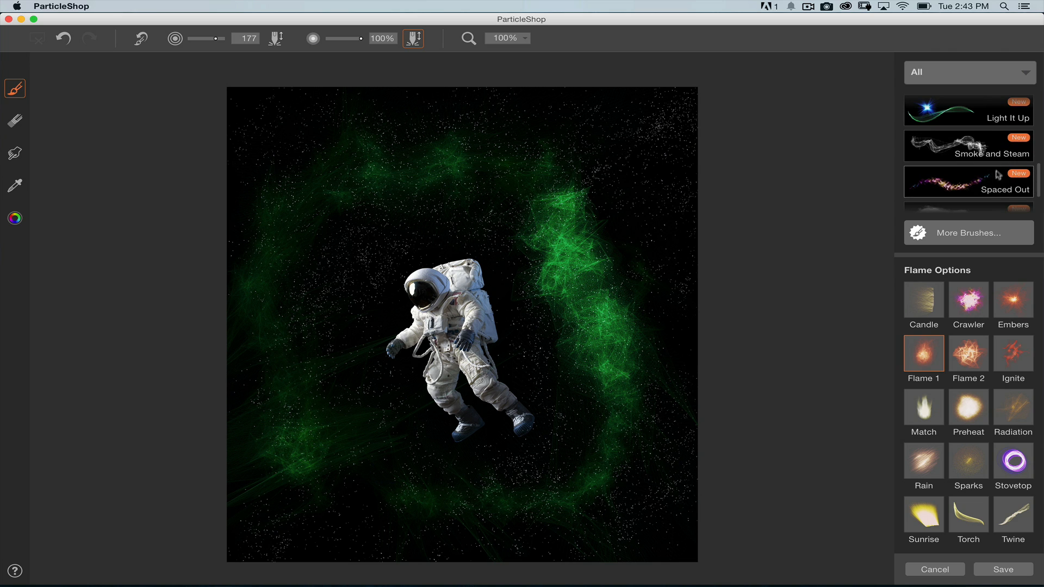
- Switch back to the Spaced Out brush pack
{"action": "left_click", "coordinate": [967, 181]}
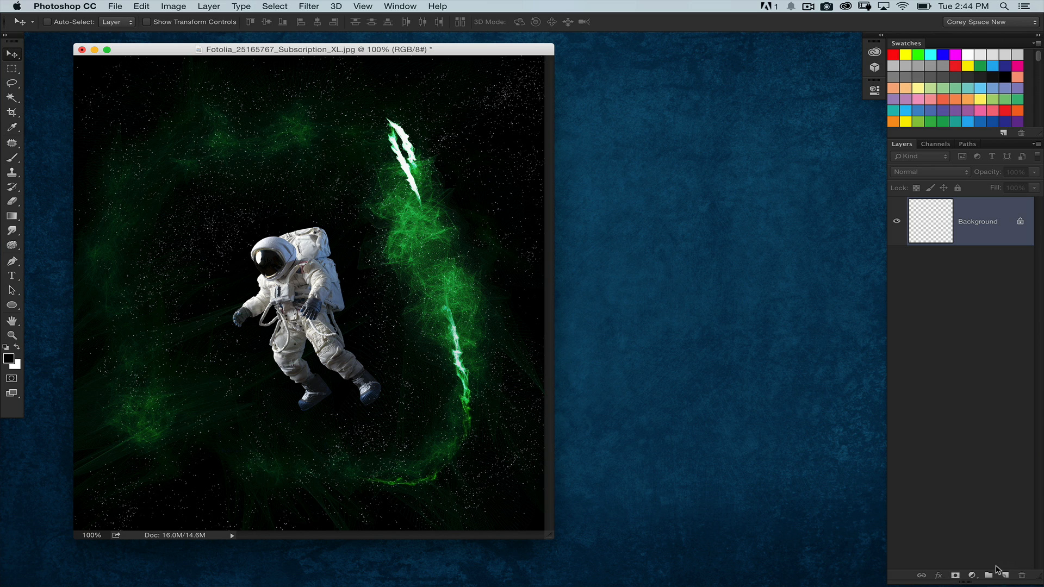
- Nudge the astronaut window aside, bring the dancer photo forward from the Dock, and open Filter
{"action": "left_click_drag", "start_coordinate": [314, 48], "coordinate": [341, 47]}
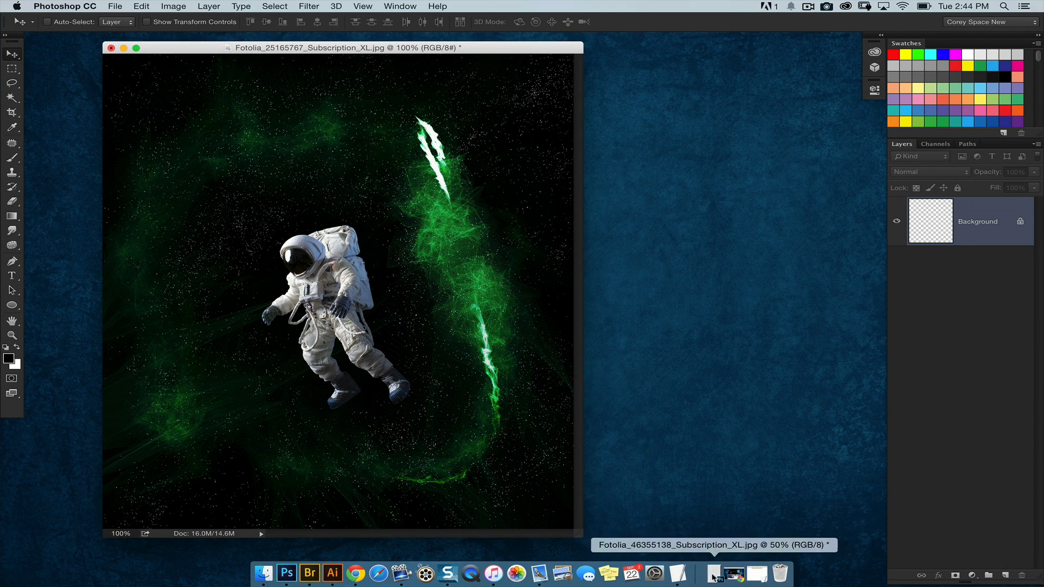
{"action": "left_click", "coordinate": [715, 572]}
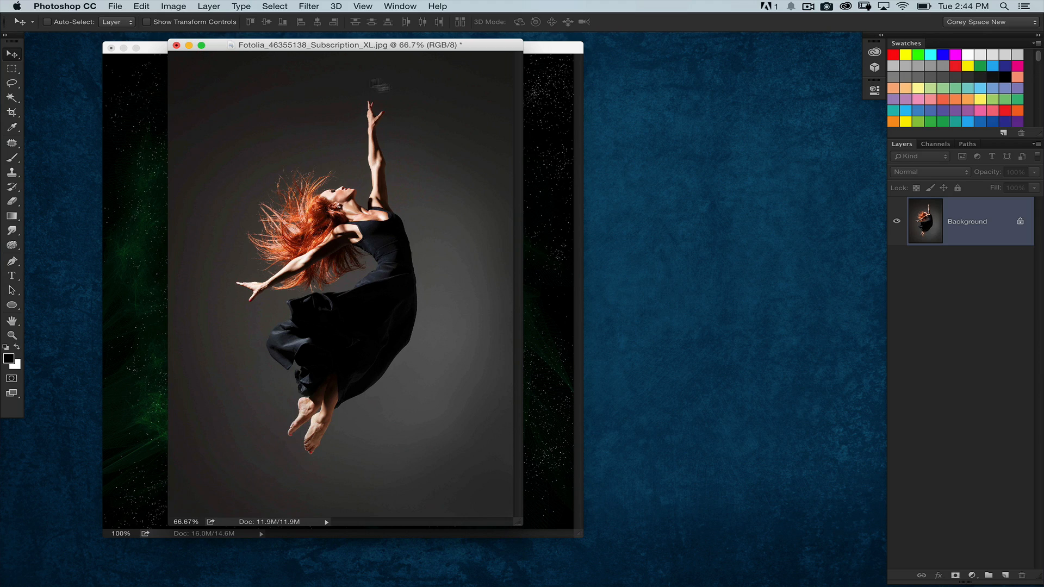
{"action": "left_click", "coordinate": [309, 6]}
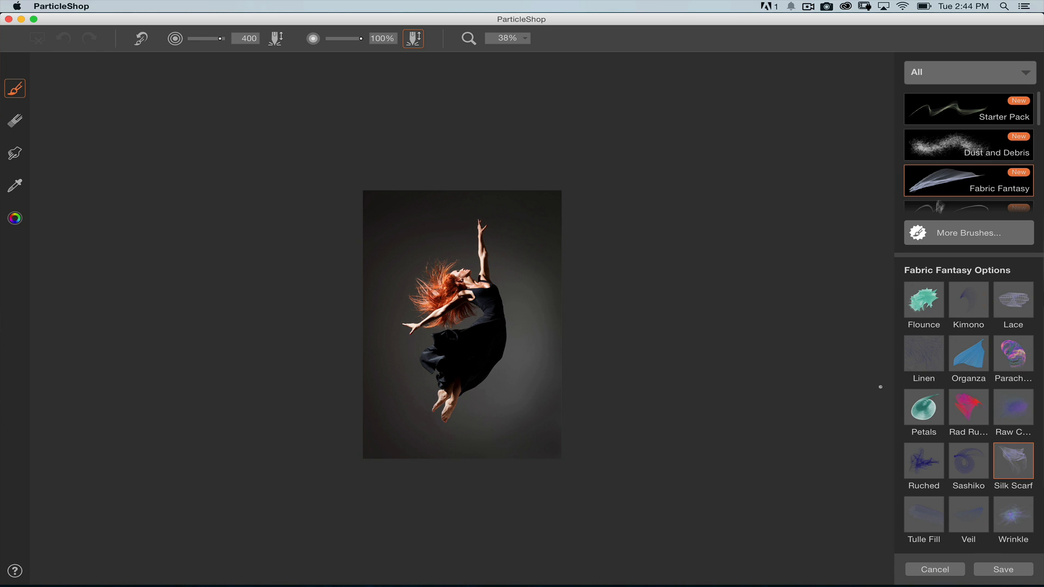
{"action": "mouse_move", "coordinate": [983, 192]}
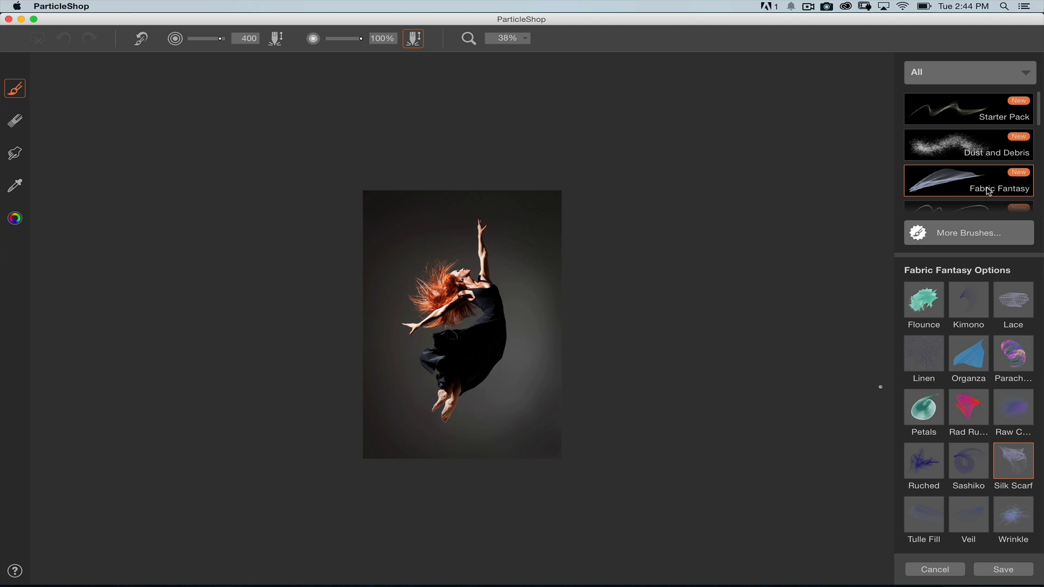
{"action": "mouse_move", "coordinate": [951, 444]}
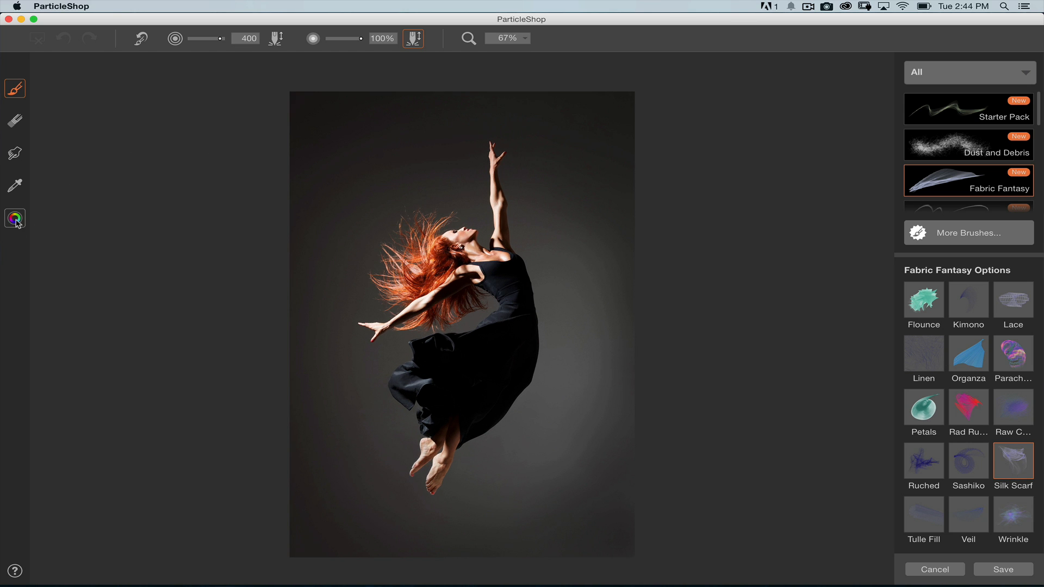
- Open the colour wheel to choose pink for the Silk Scarf strokes
{"action": "left_click", "coordinate": [15, 217]}
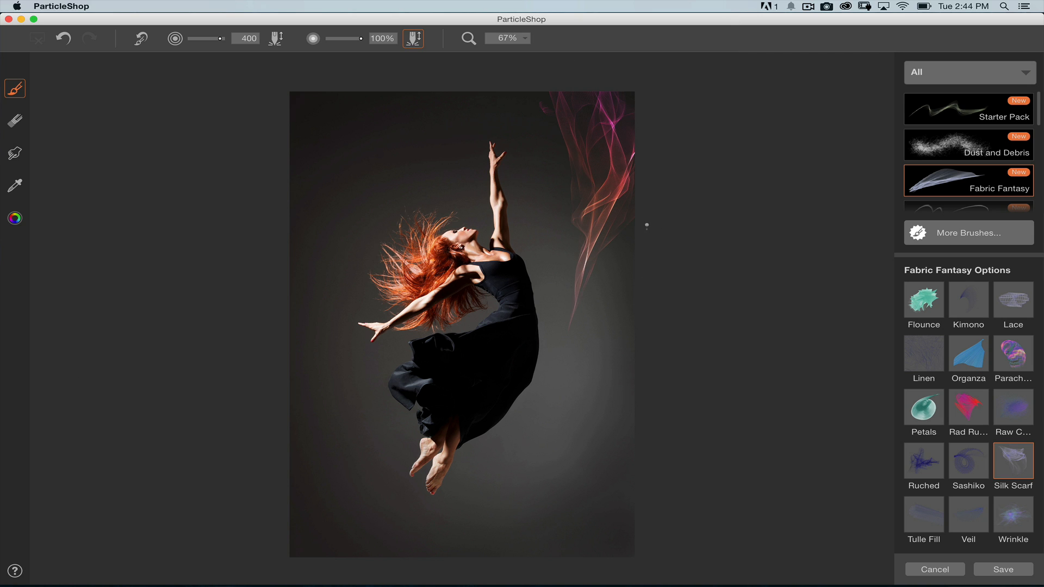
- Undo the first scarf stroke and enlarge the dancer view to 100%
{"action": "left_click", "coordinate": [63, 38]}
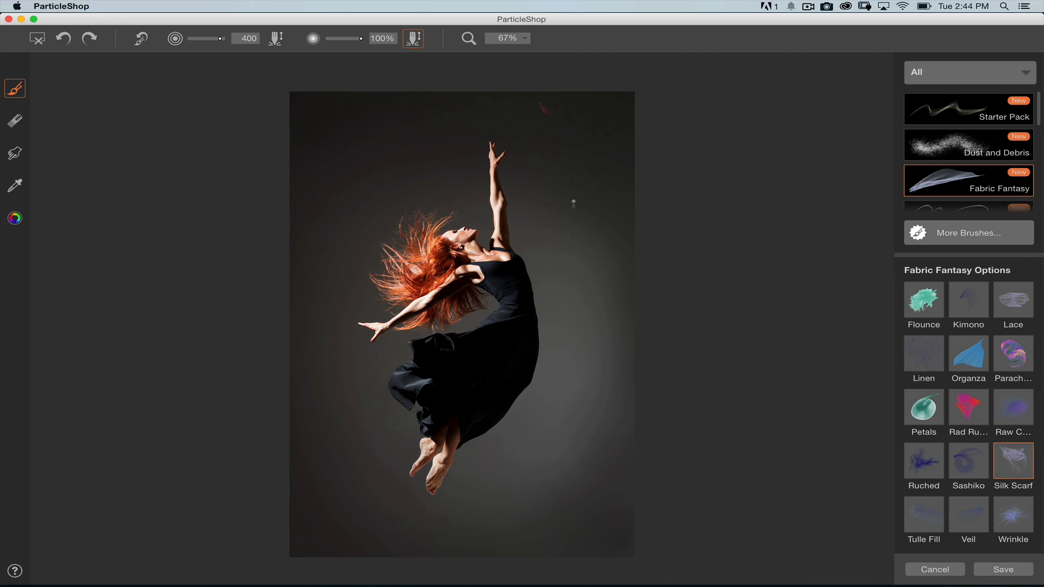
{"action": "left_click", "coordinate": [508, 38]}
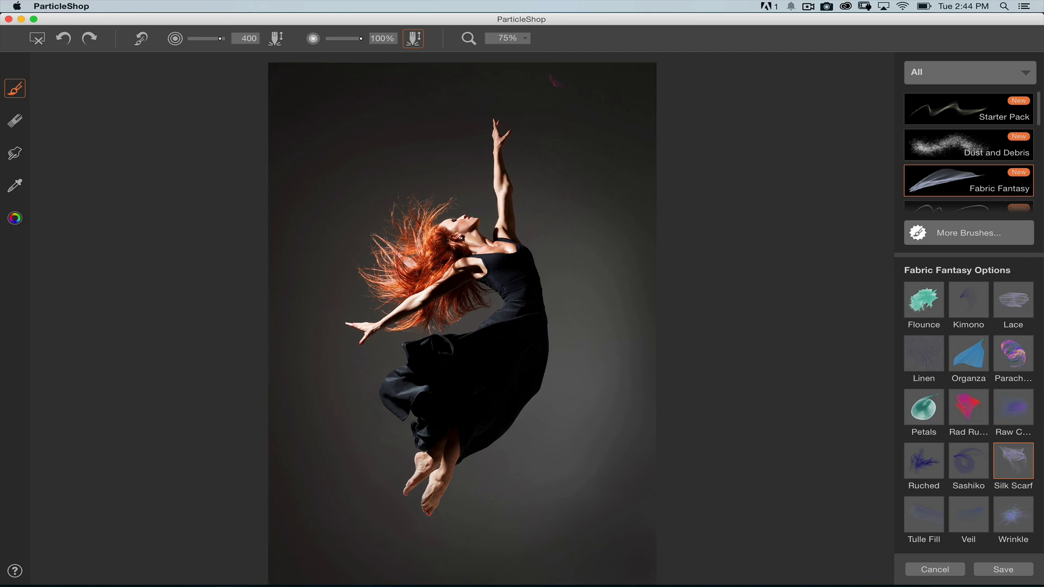
{"action": "left_click", "coordinate": [507, 38]}
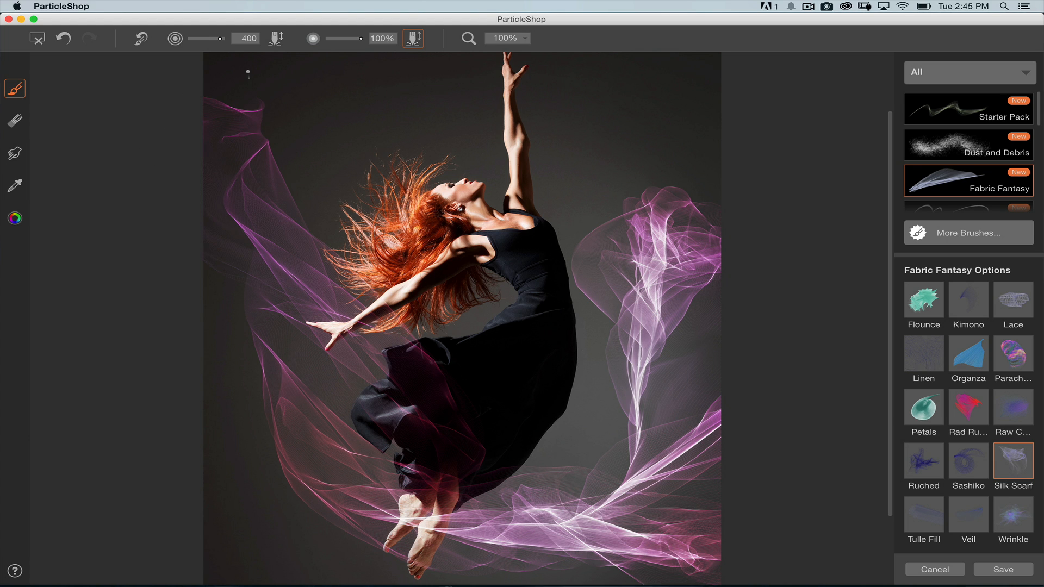
{"action": "mouse_move", "coordinate": [730, 80]}
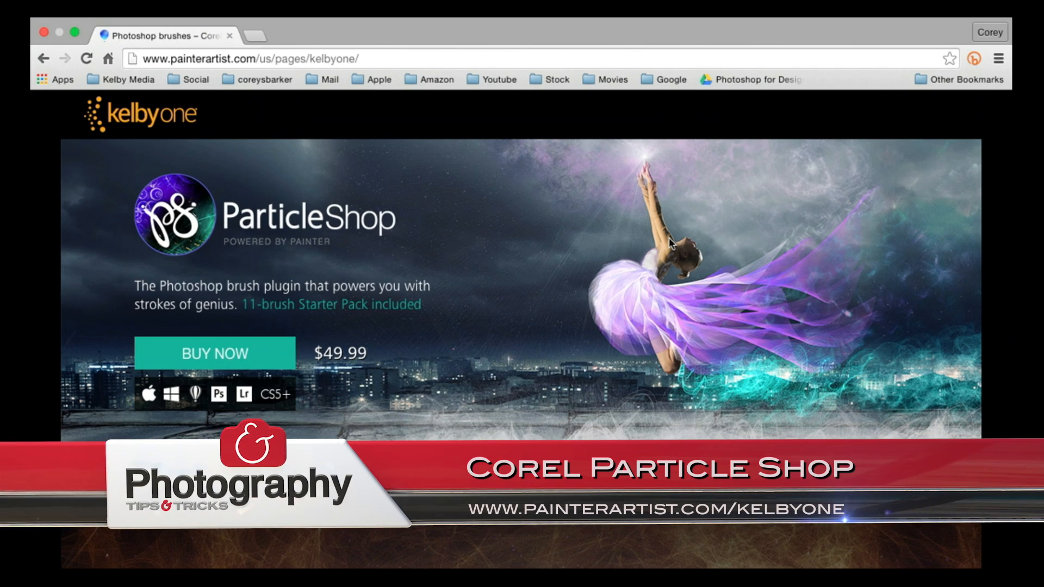
{"action": "mouse_move", "coordinate": [636, 182]}
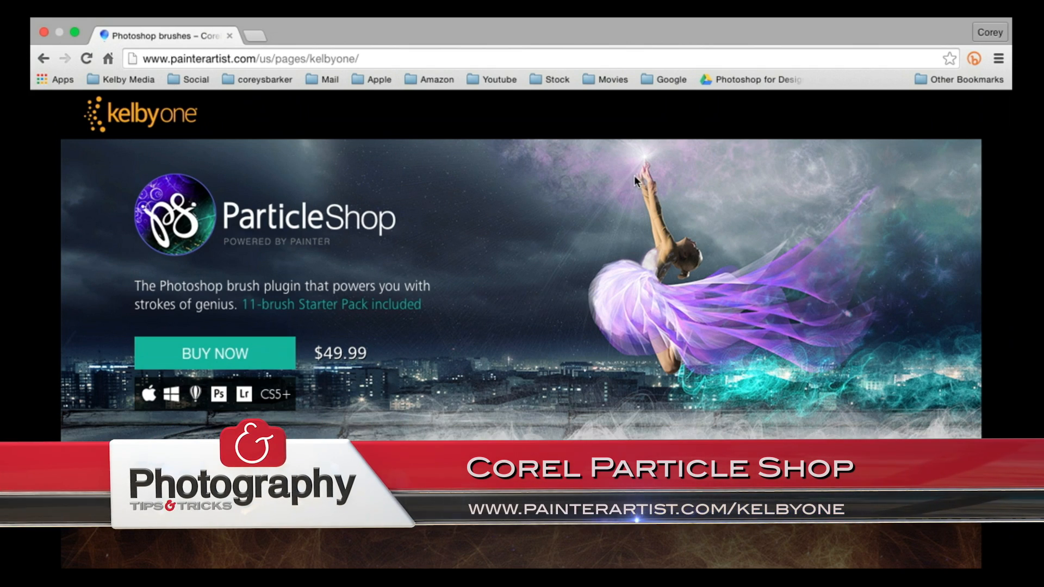
{"action": "mouse_move", "coordinate": [483, 253]}
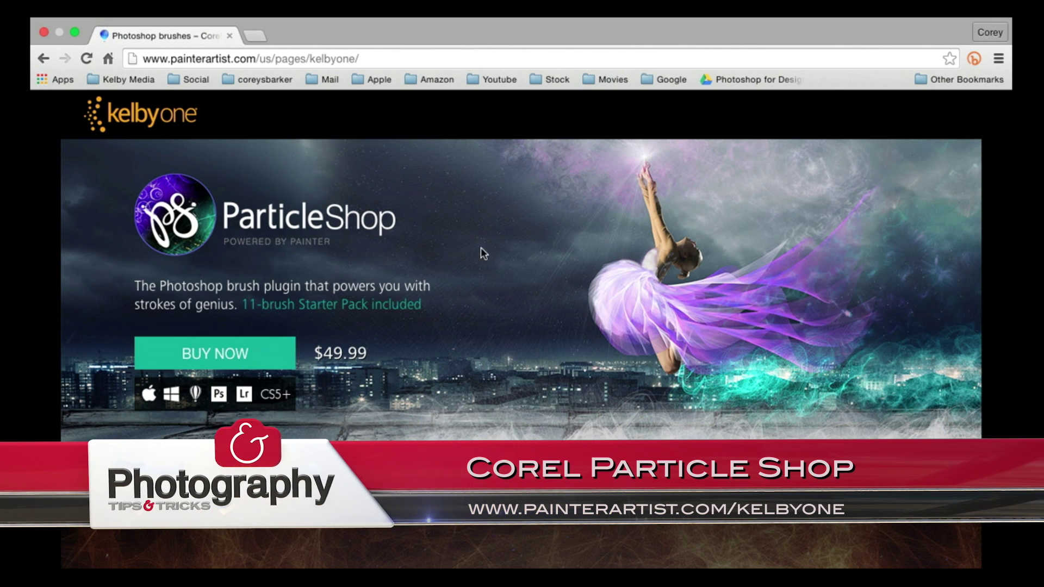
{"action": "scroll", "scroll_direction": "down", "scroll_amount": 3}
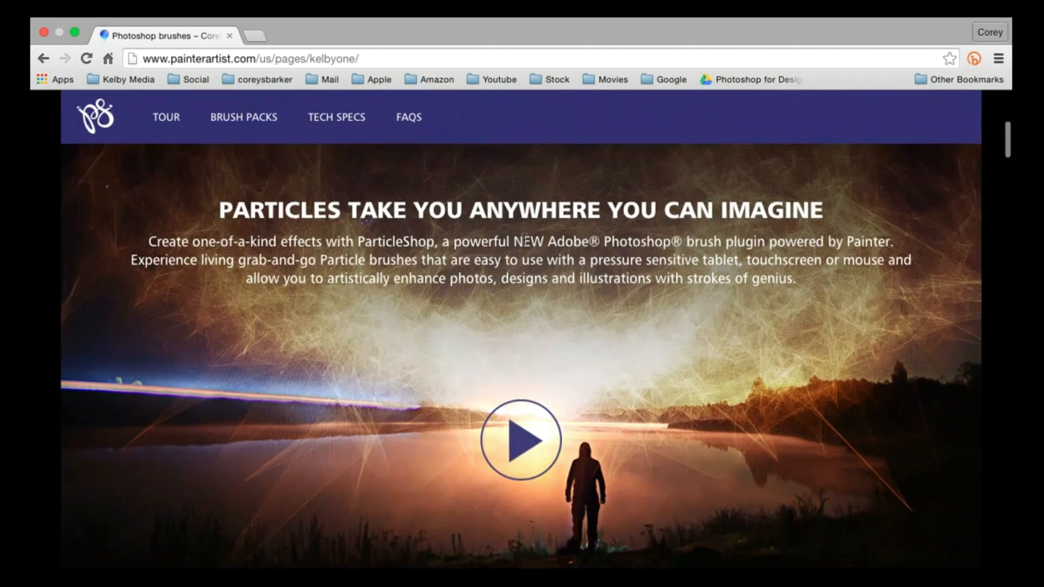
{"action": "scroll", "scroll_direction": "down", "scroll_amount": 3}
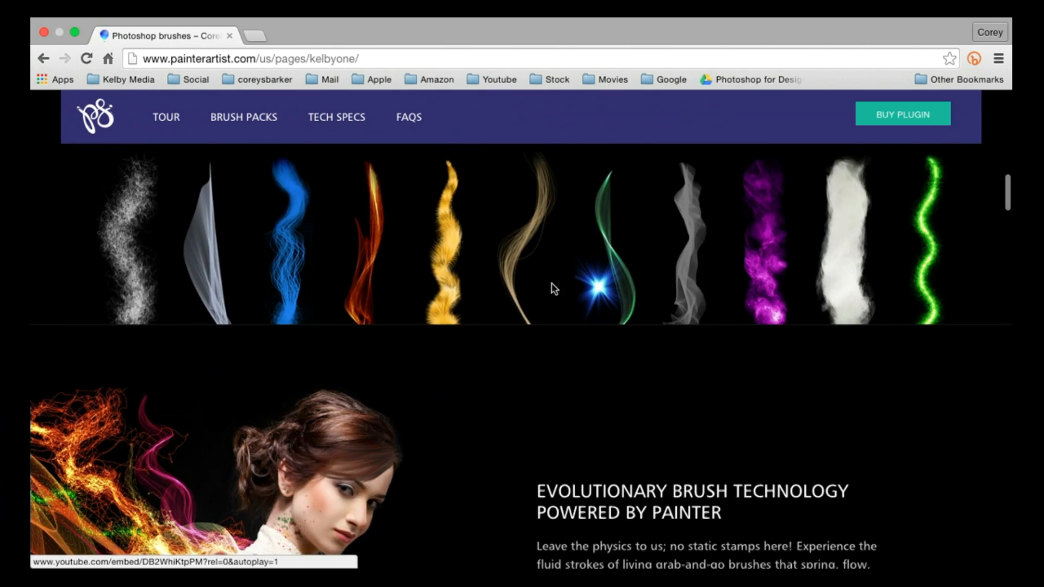
{"action": "scroll", "scroll_direction": "down", "scroll_amount": 3}
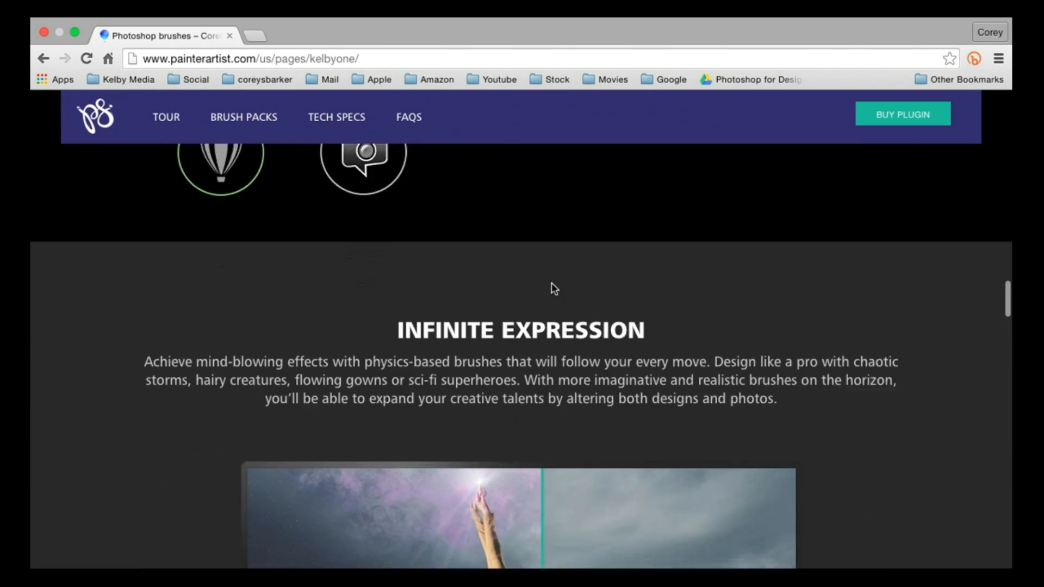
{"action": "scroll", "scroll_direction": "down", "scroll_amount": 3}
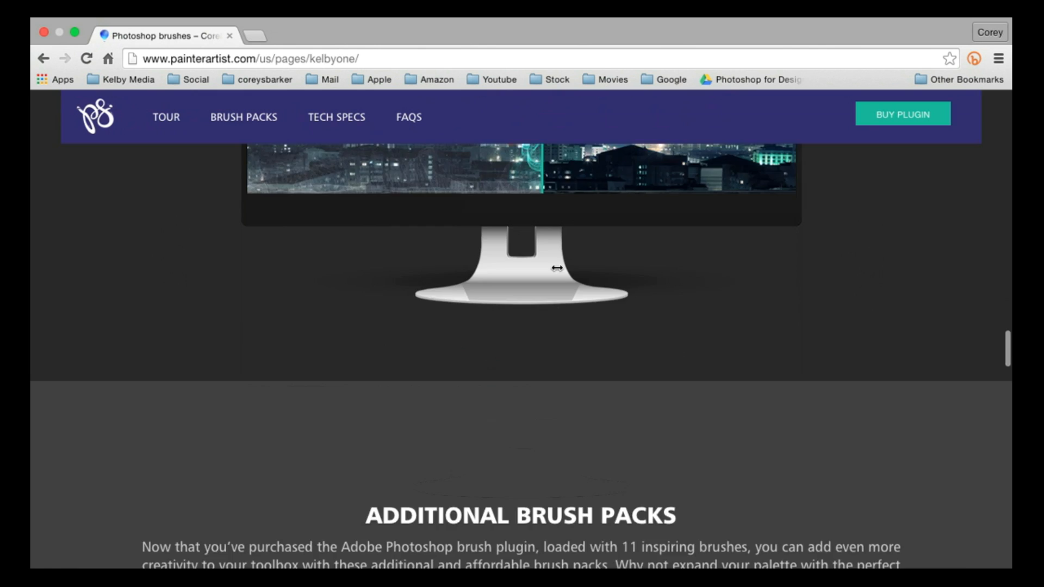
{"action": "scroll", "scroll_direction": "down", "scroll_amount": 3}
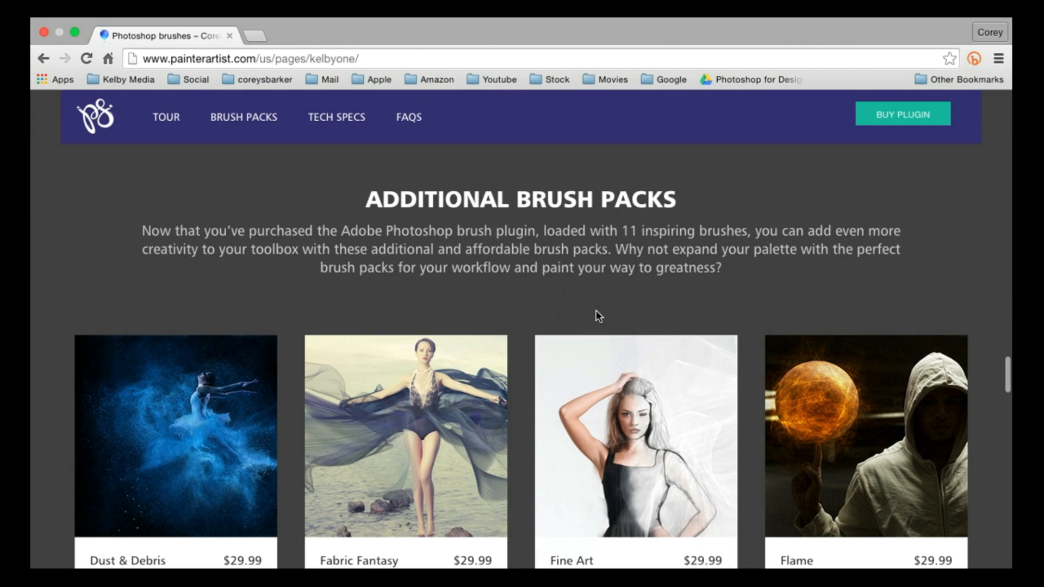
{"action": "scroll", "scroll_direction": "down", "scroll_amount": 3}
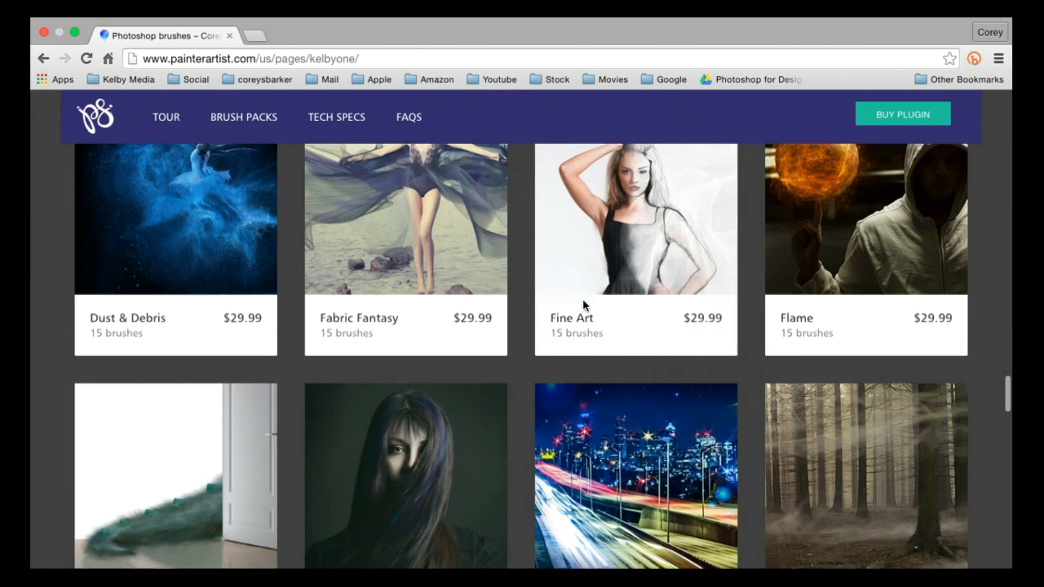
{"action": "scroll", "scroll_direction": "down", "scroll_amount": 3}
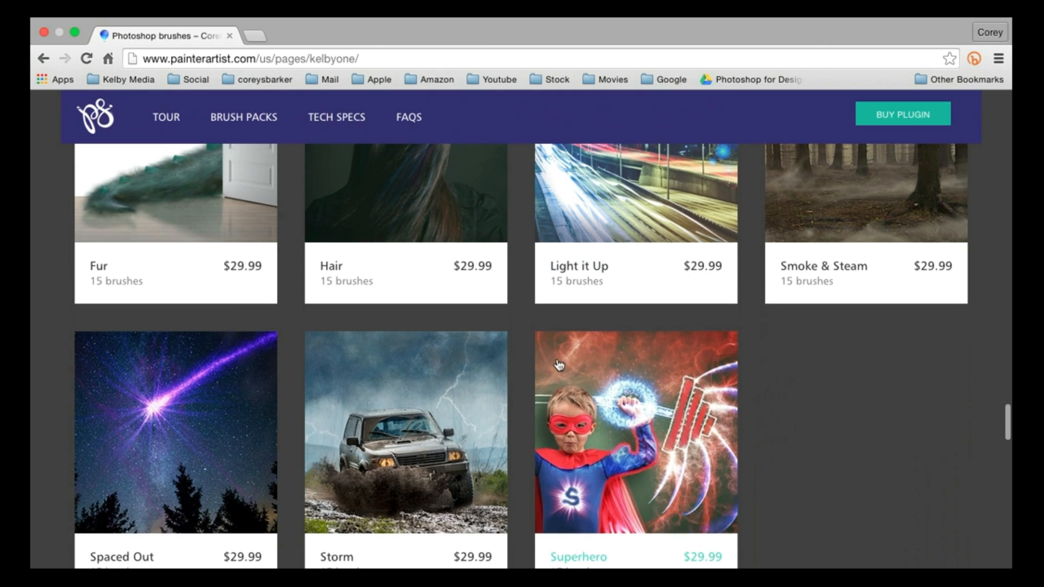
{"action": "scroll", "scroll_direction": "up", "scroll_amount": 3}
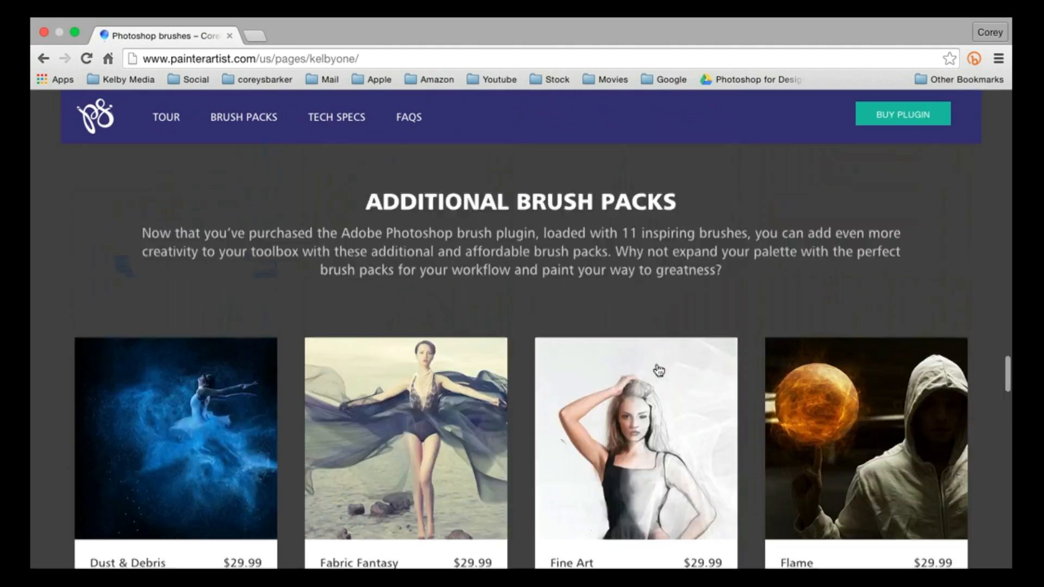
{"action": "scroll", "scroll_direction": "up", "scroll_amount": 3}
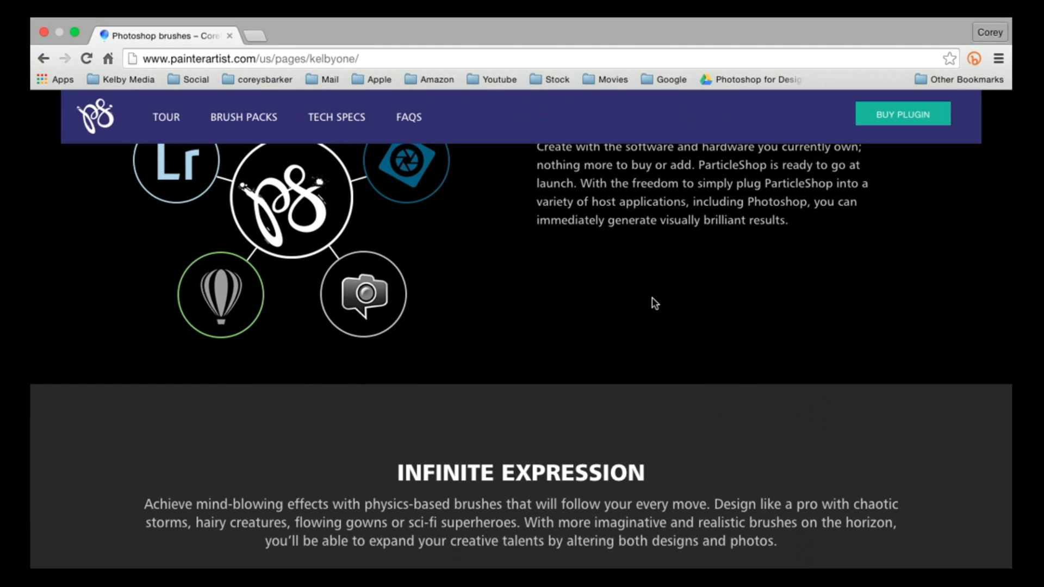